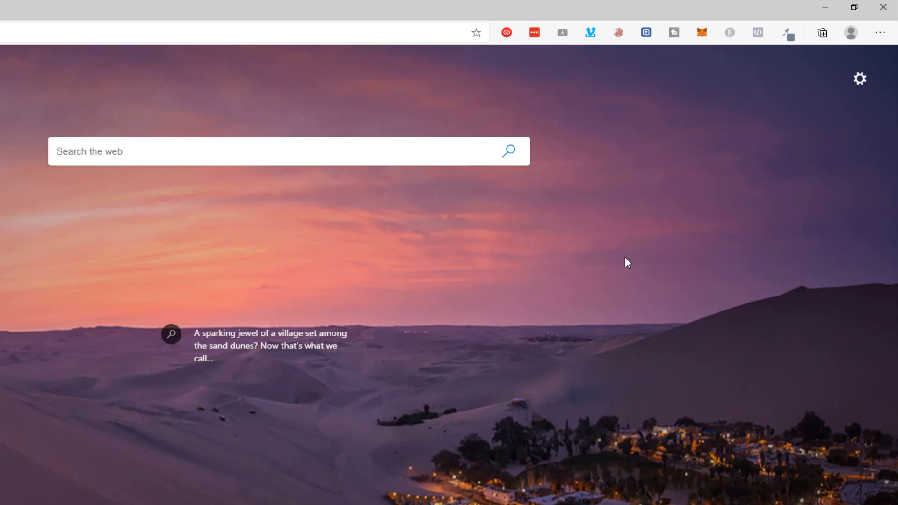
pyautogui.moveTo(711, 60)
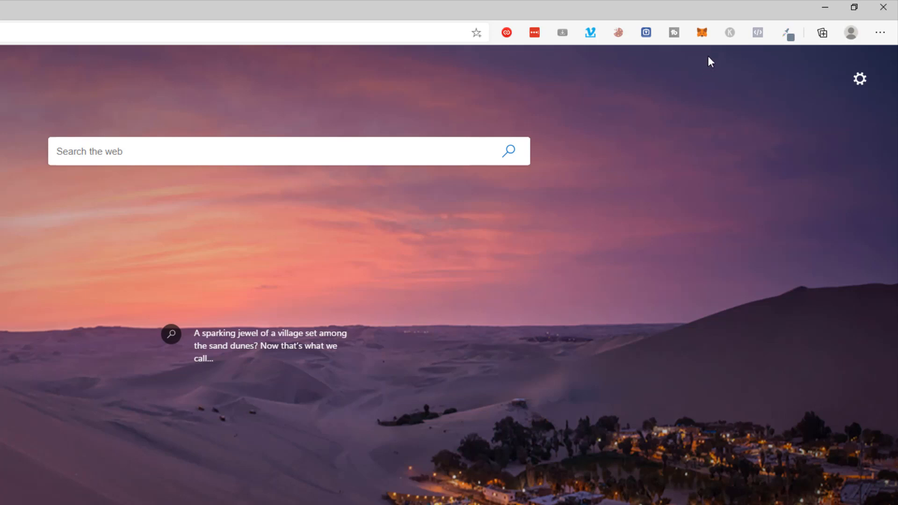
# Step: Open the MetaMask extension from the Edge toolbar to view Main Account's balance
pyautogui.click(702, 32)
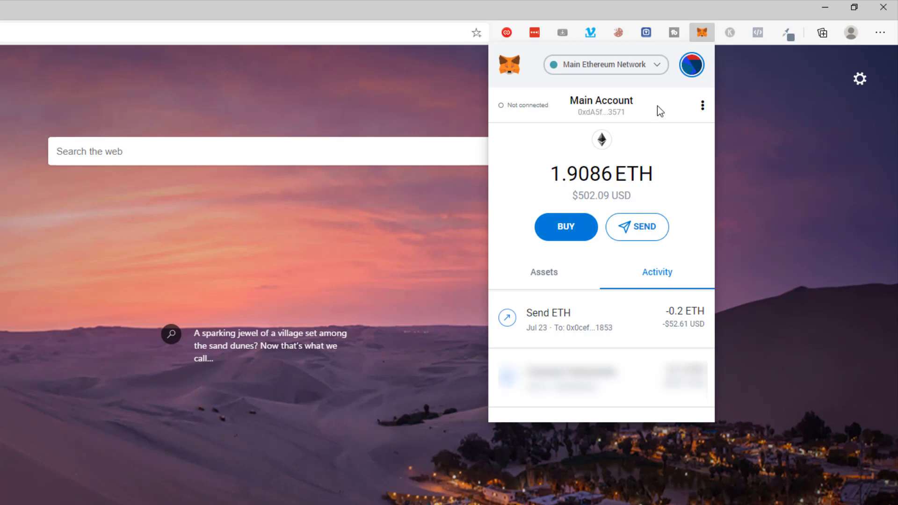
pyautogui.moveTo(691, 65)
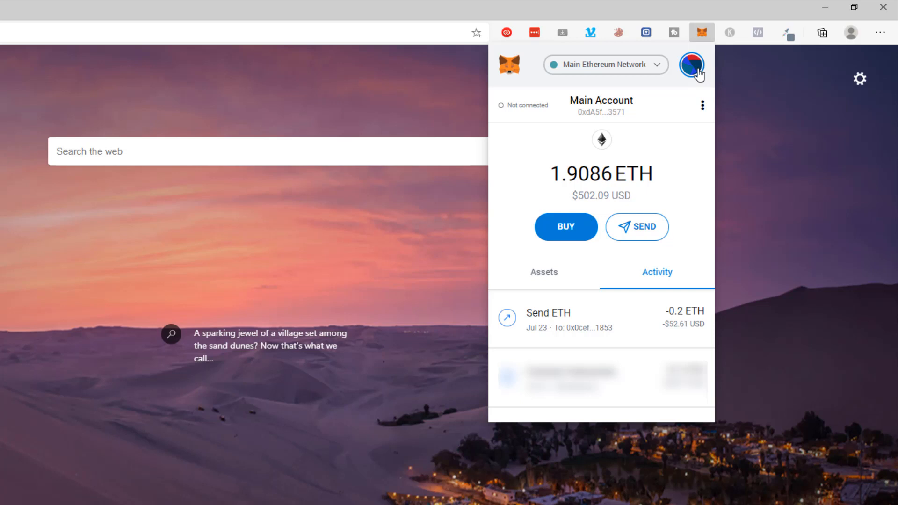
pyautogui.moveTo(696, 68)
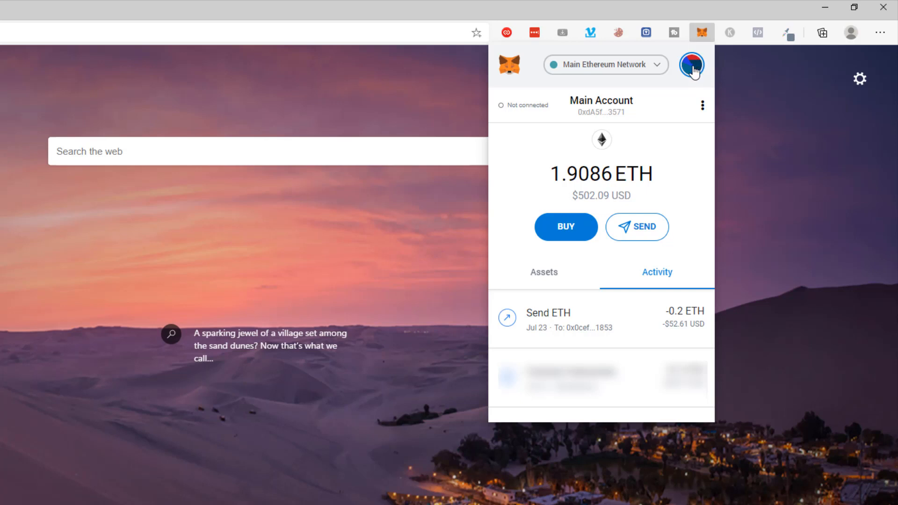
pyautogui.click(690, 64)
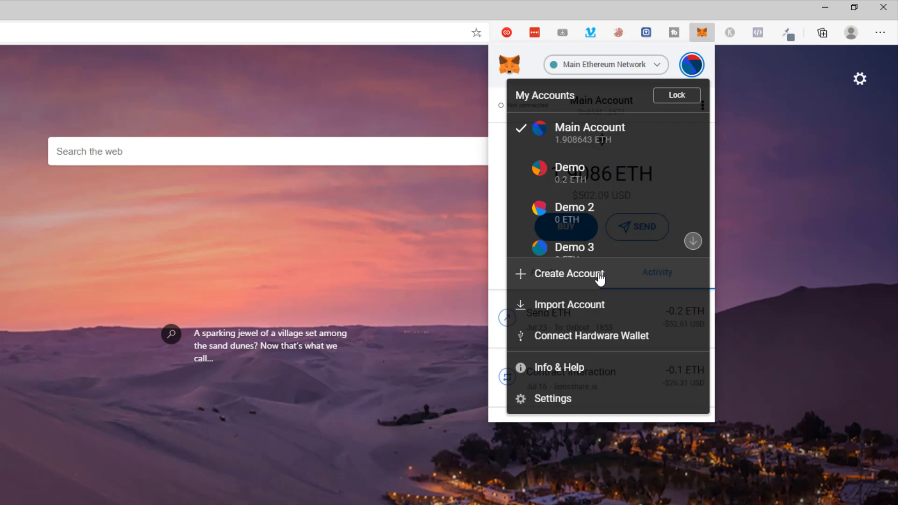
pyautogui.moveTo(601, 246)
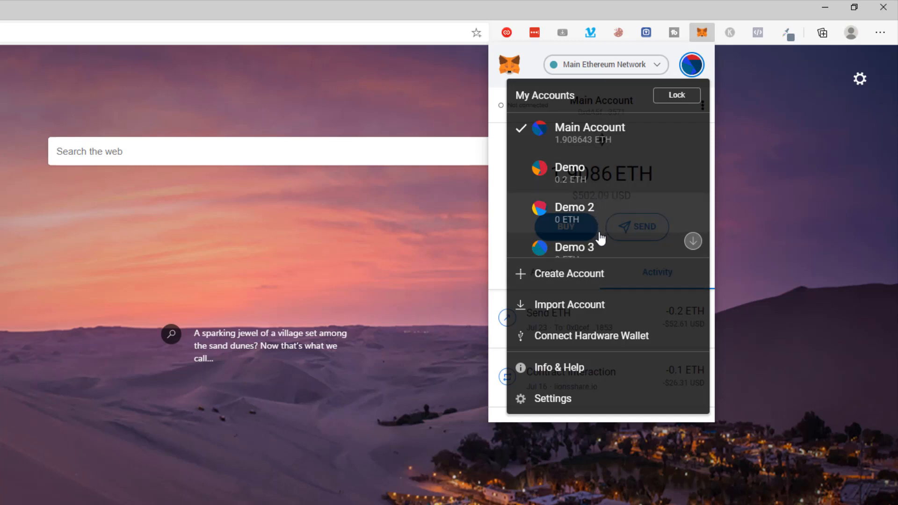
pyautogui.moveTo(601, 238)
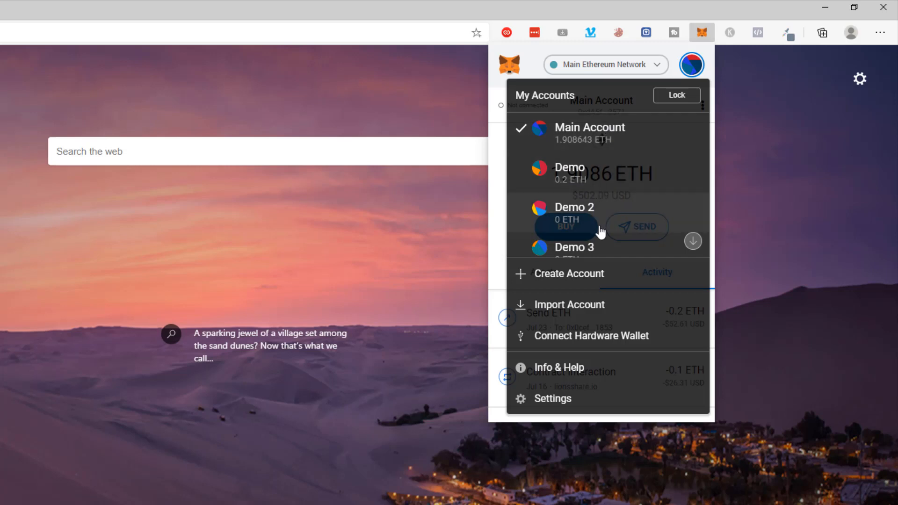
pyautogui.moveTo(591, 178)
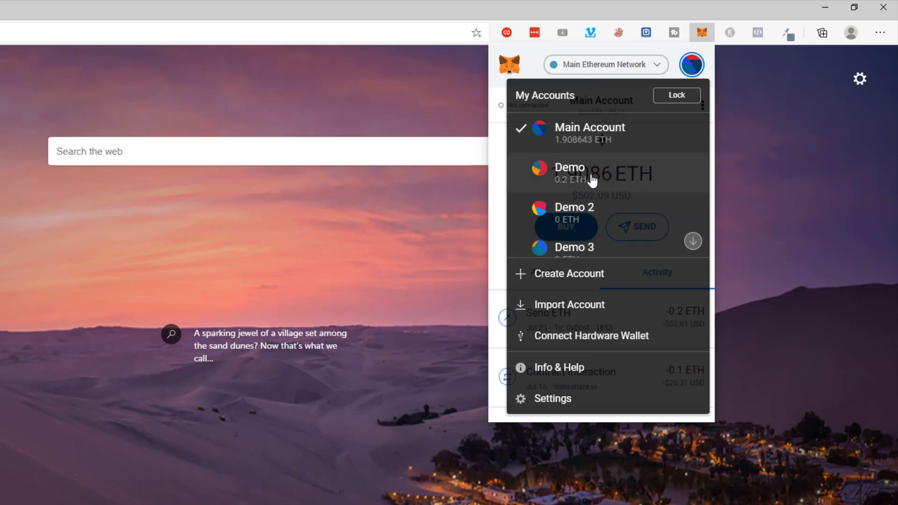
pyautogui.moveTo(596, 212)
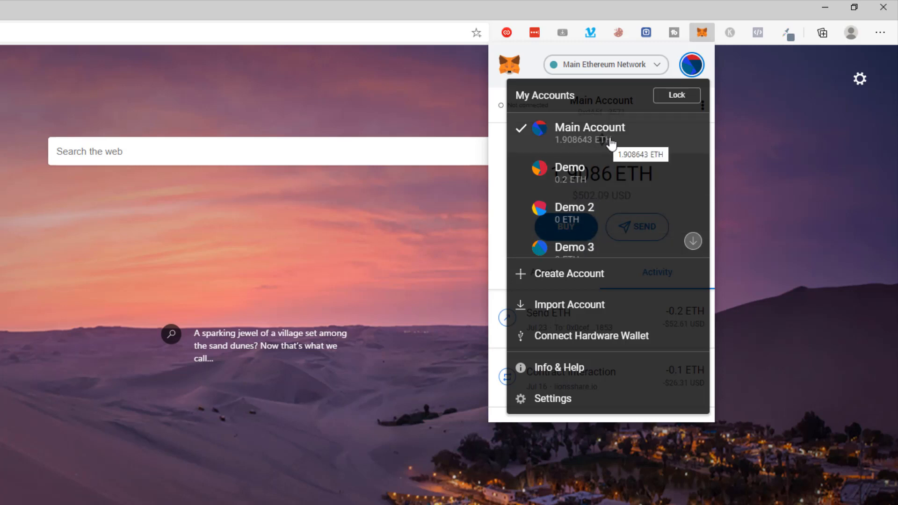
pyautogui.moveTo(696, 106)
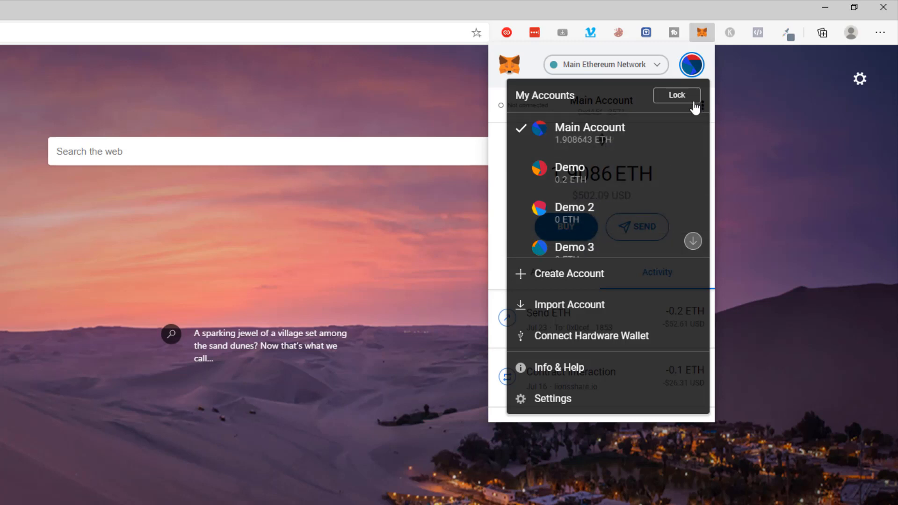
pyautogui.click(697, 65)
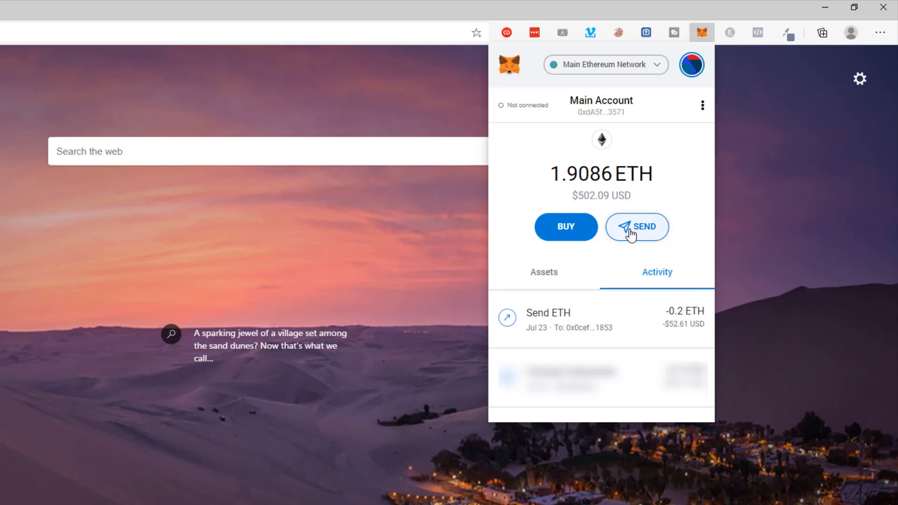
# Step: Begin a send from Main Account and list own accounts as transfer recipients
pyautogui.click(637, 227)
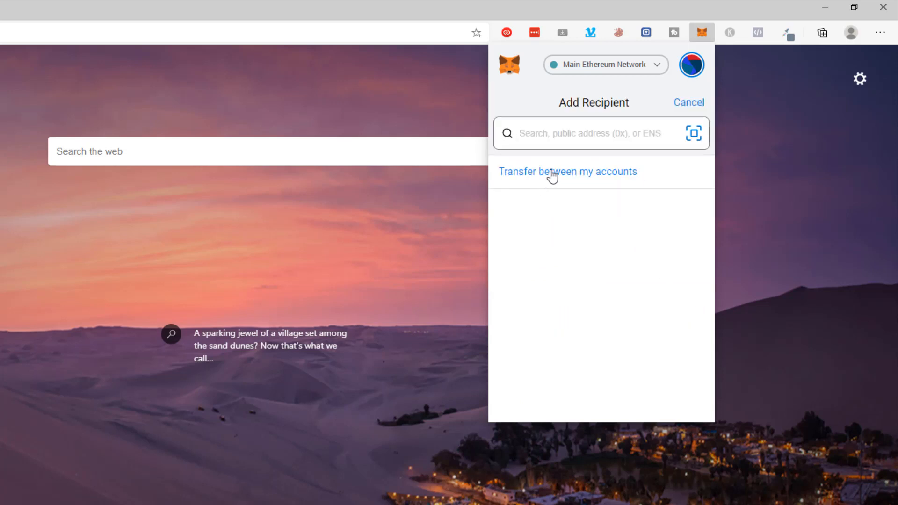
pyautogui.click(567, 172)
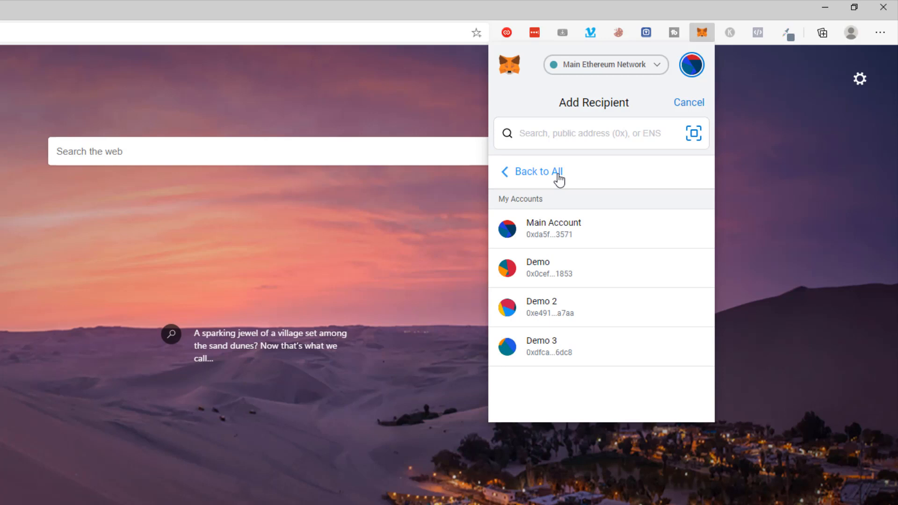
pyautogui.moveTo(526, 301)
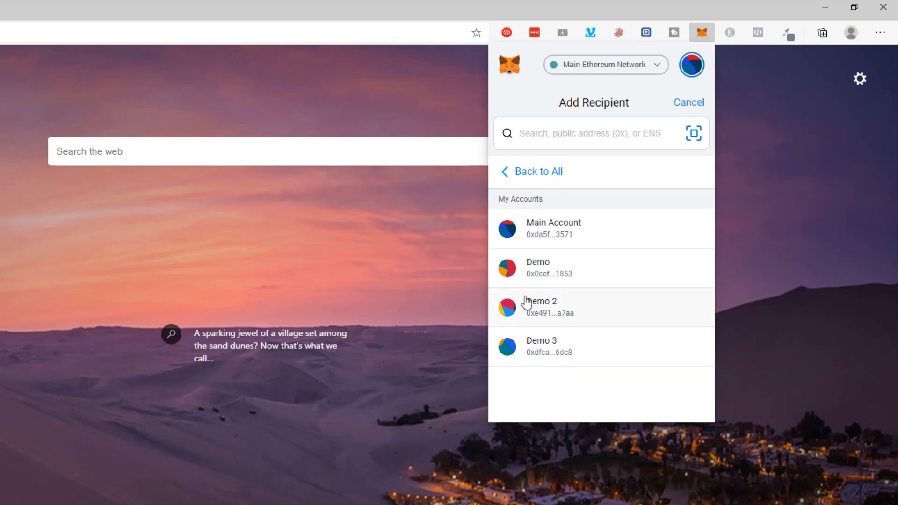
pyautogui.moveTo(538, 310)
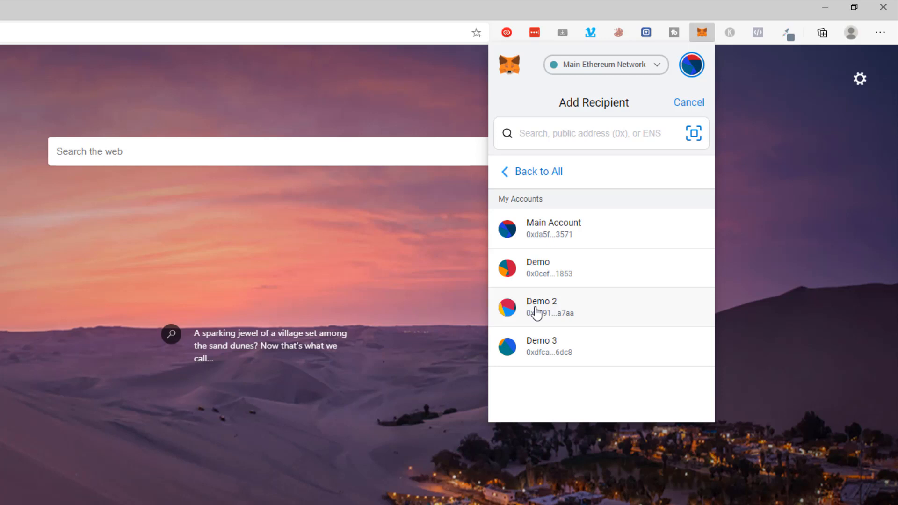
# Step: Send to Demo 2 with amount 1.2 ETH and Average fee, reaching the confirmation screen
pyautogui.click(541, 307)
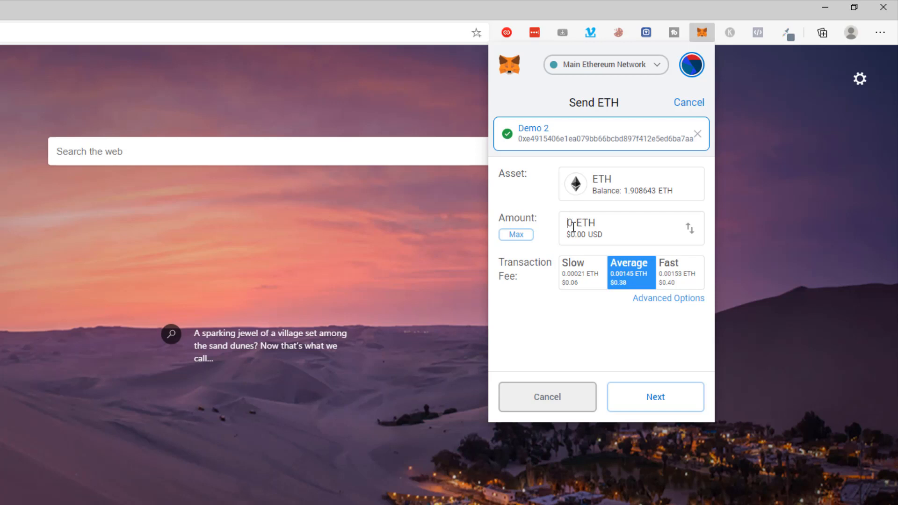
pyautogui.write('1')
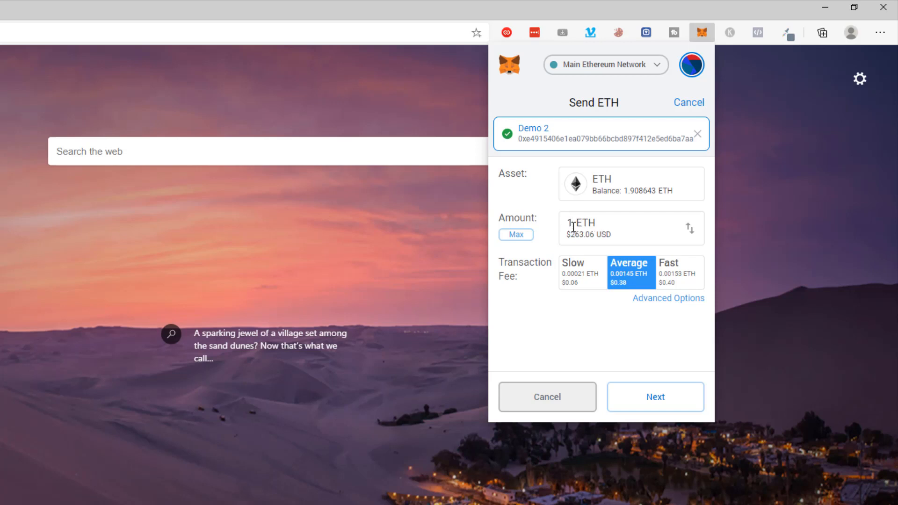
pyautogui.write('.1')
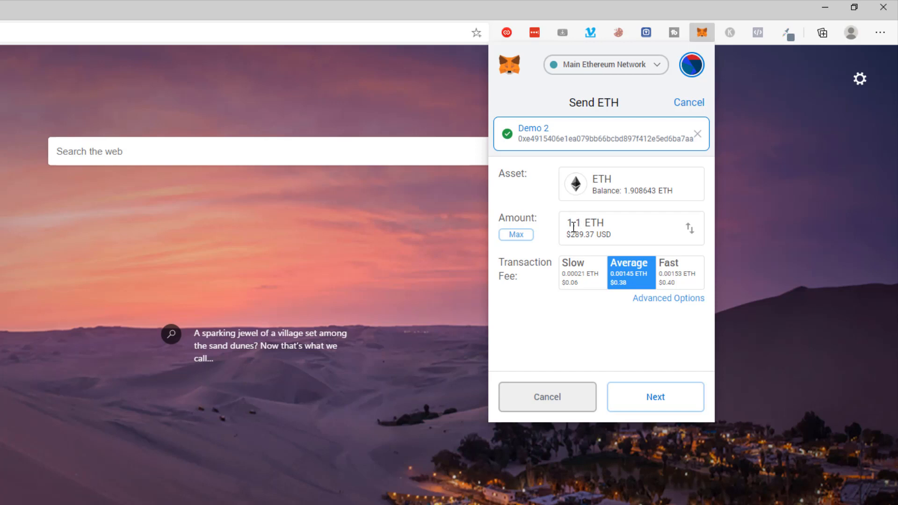
pyautogui.write('1.2')
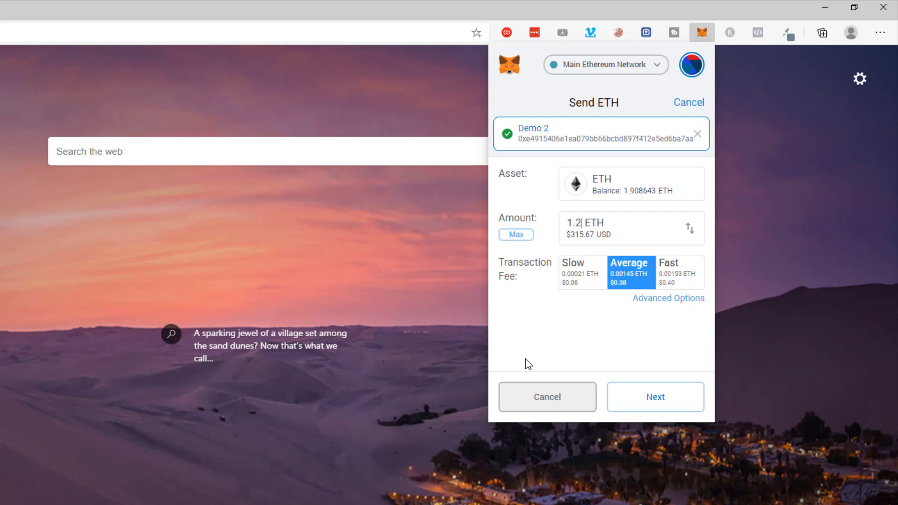
pyautogui.moveTo(598, 321)
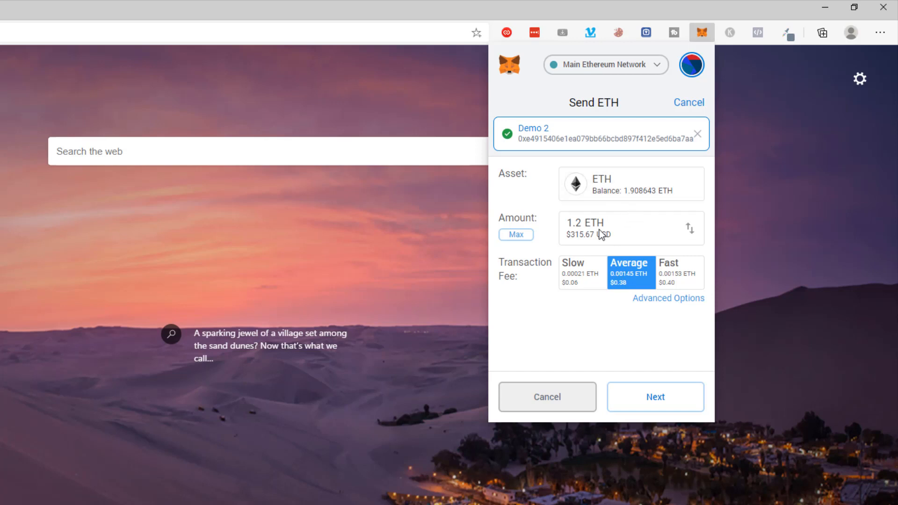
pyautogui.moveTo(642, 189)
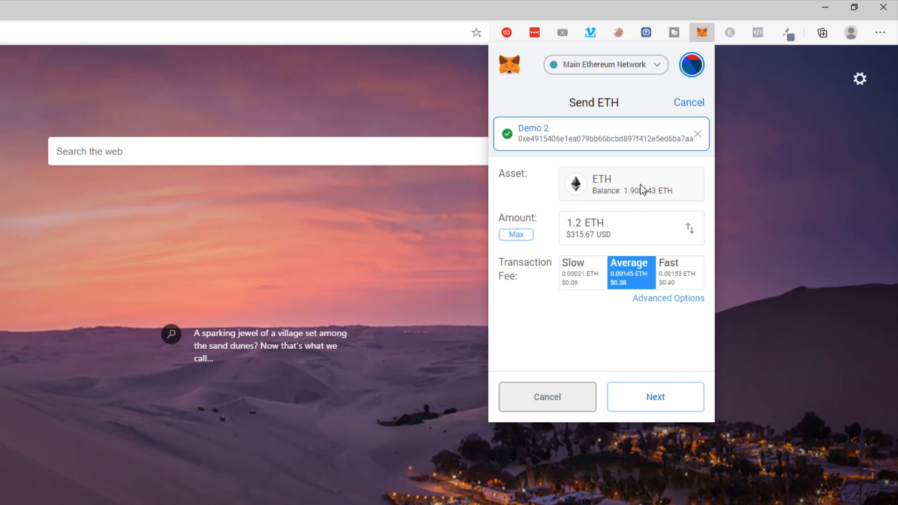
pyautogui.moveTo(542, 127)
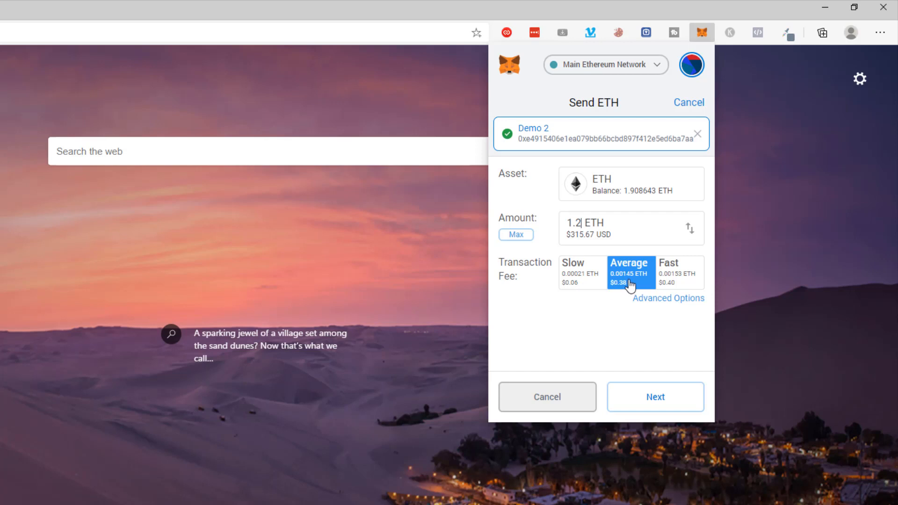
pyautogui.moveTo(690, 303)
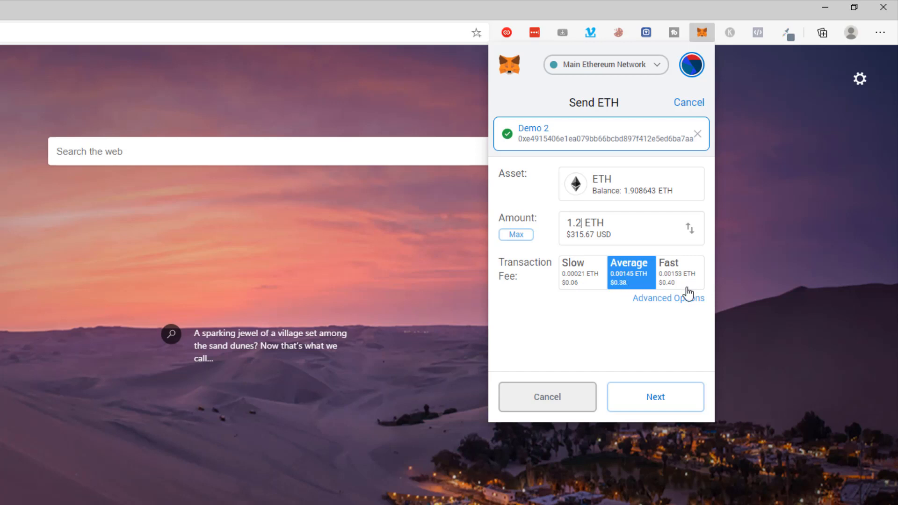
pyautogui.moveTo(674, 329)
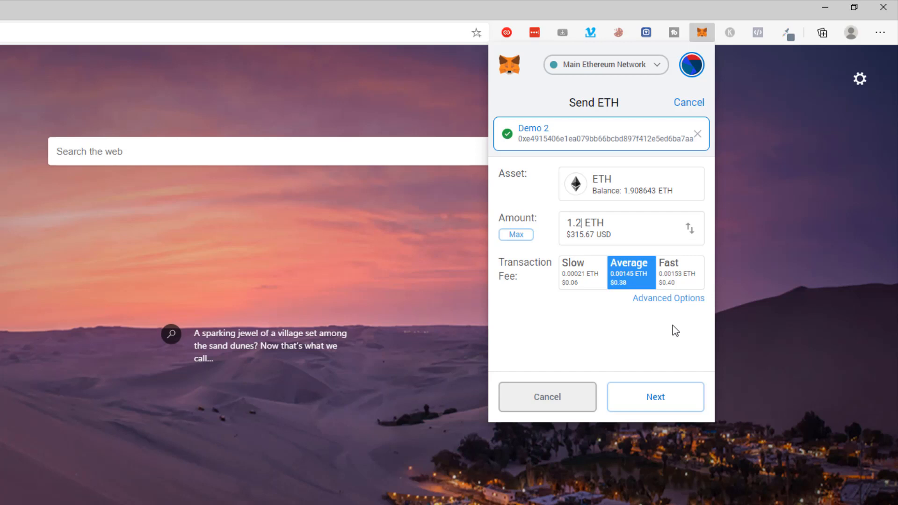
pyautogui.moveTo(635, 289)
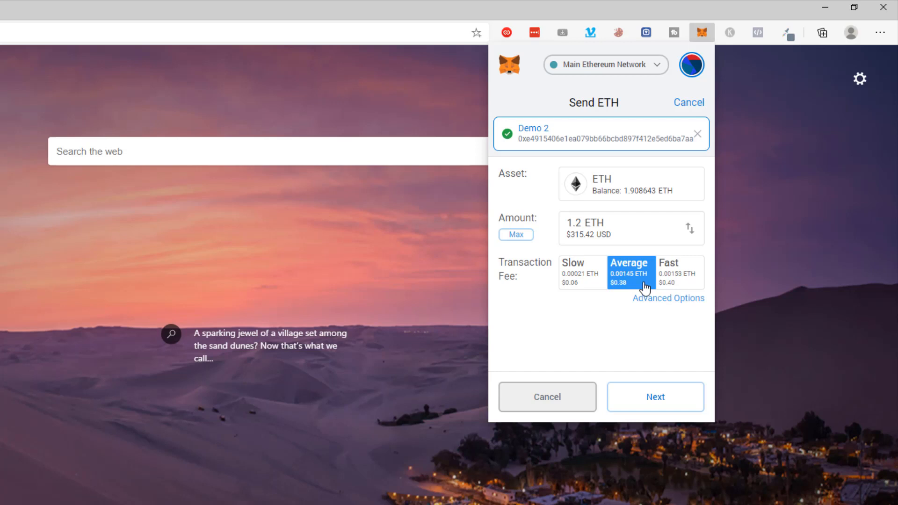
pyautogui.click(680, 272)
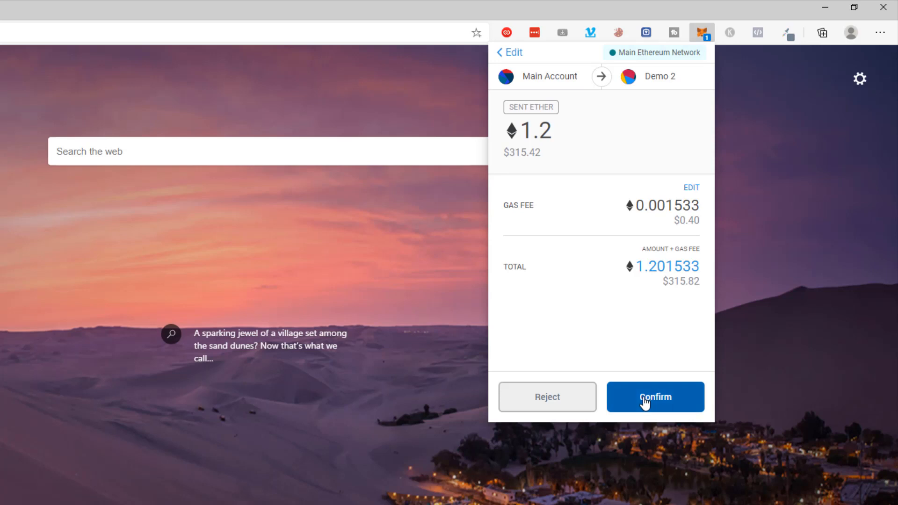
# Step: Confirm the 1.2 ETH transfer to Demo 2 so it becomes pending
pyautogui.click(655, 397)
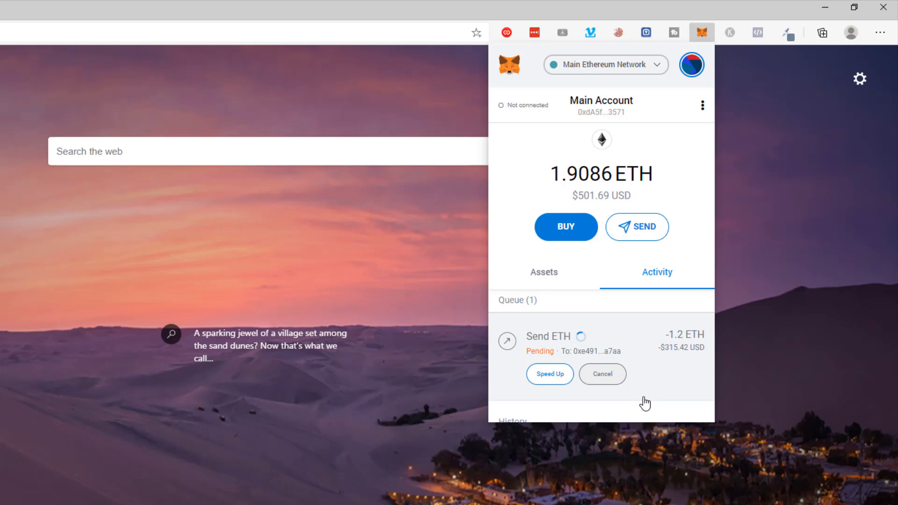
pyautogui.moveTo(550, 405)
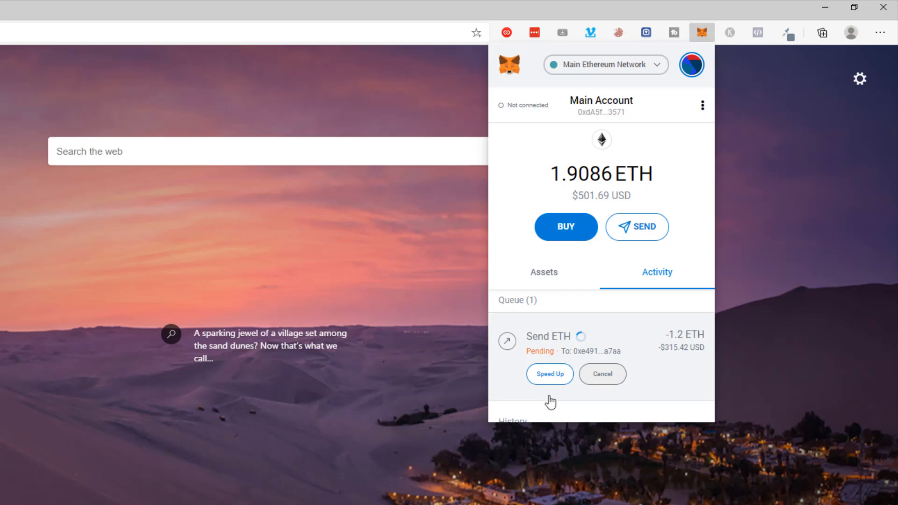
pyautogui.moveTo(692, 389)
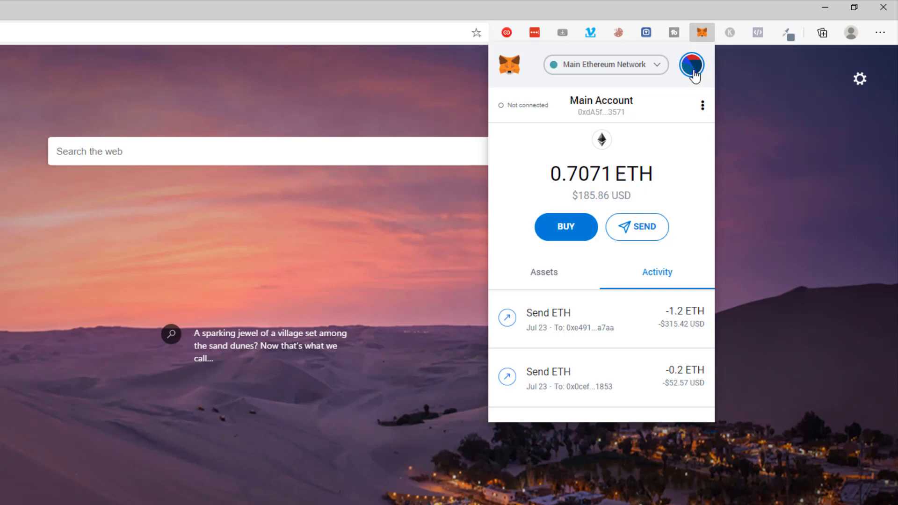
# Step: Switch from Main Account to Demo 2 to see its 1.2 ETH balance
pyautogui.click(691, 64)
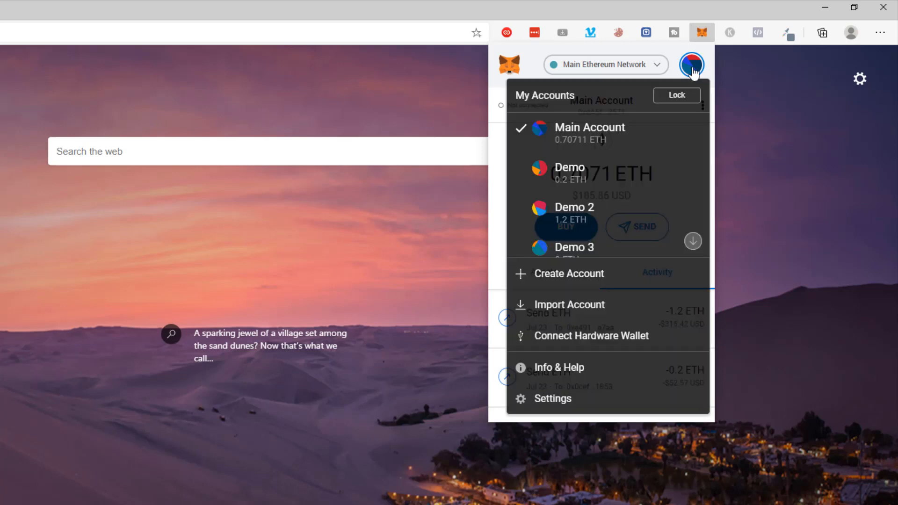
pyautogui.click(574, 207)
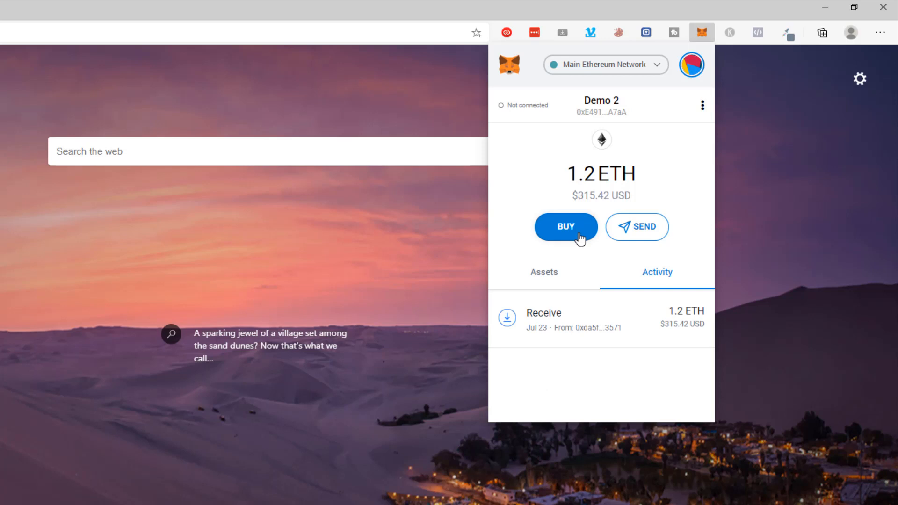
pyautogui.moveTo(608, 180)
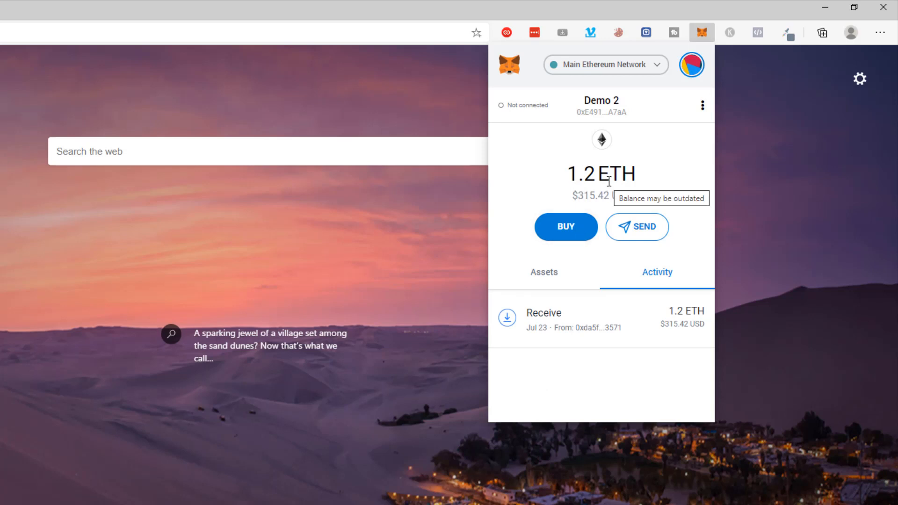
pyautogui.moveTo(711, 191)
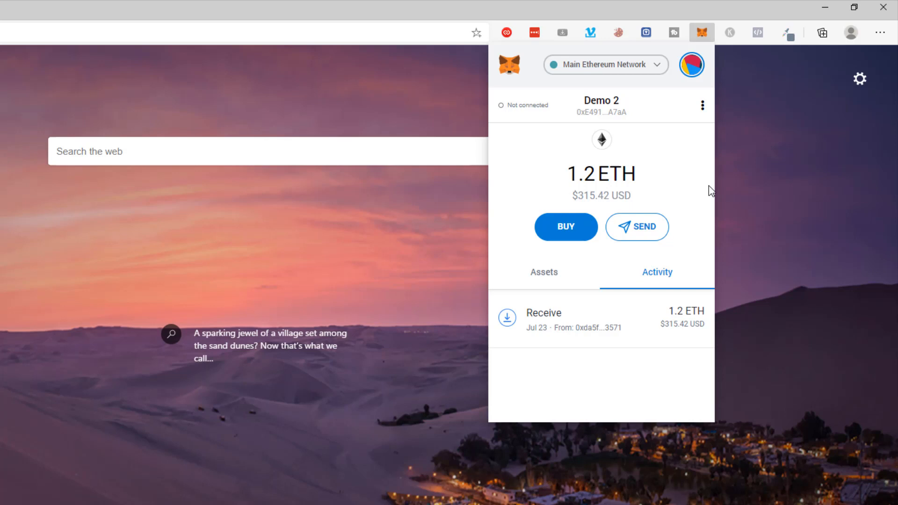